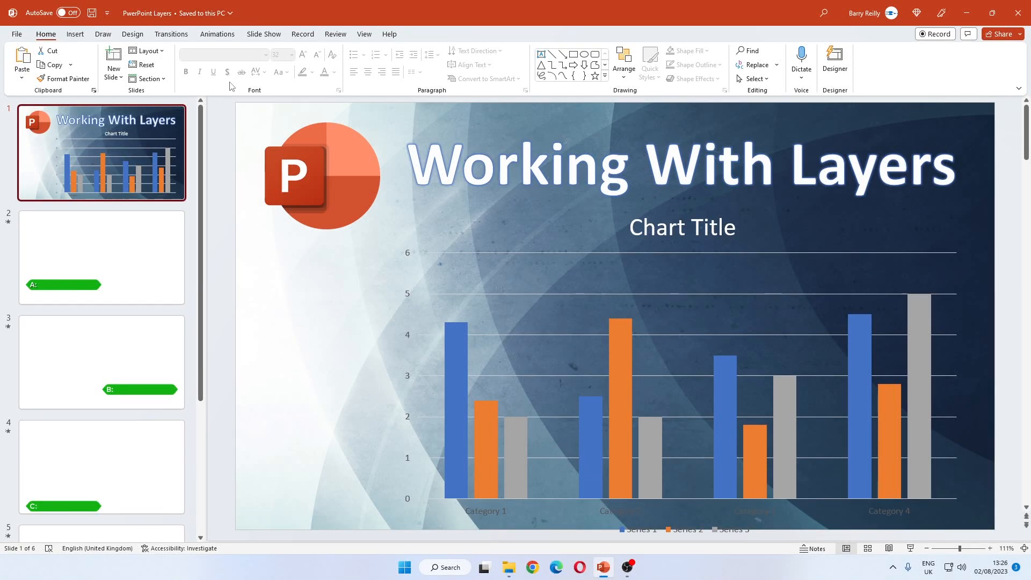
Step: Go to slide 6, the Millionaire quiz, and open the Selection Pane from Home > Arrange
{"action": "left_click", "coordinate": [680, 163]}
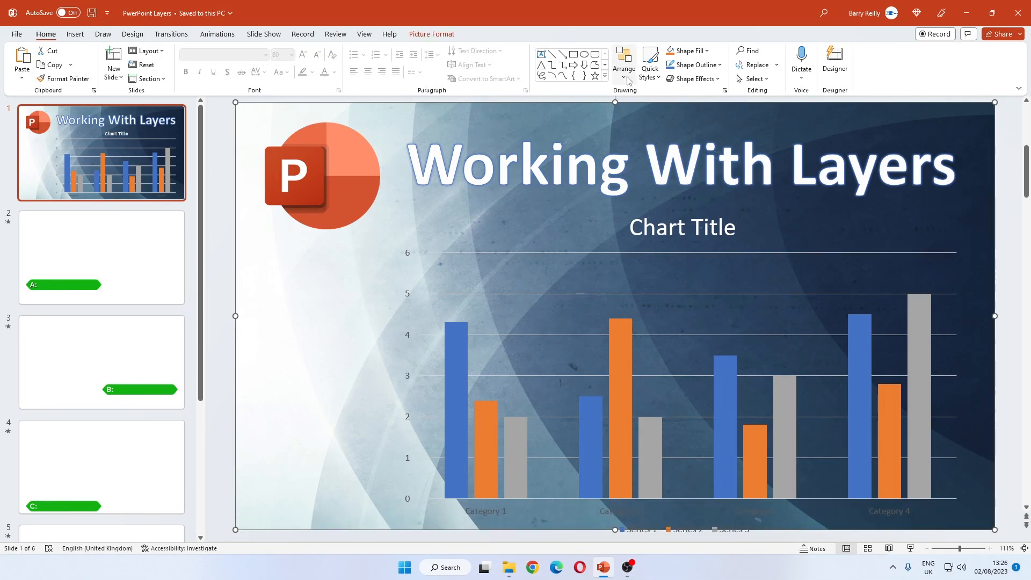
{"action": "left_click", "coordinate": [624, 62]}
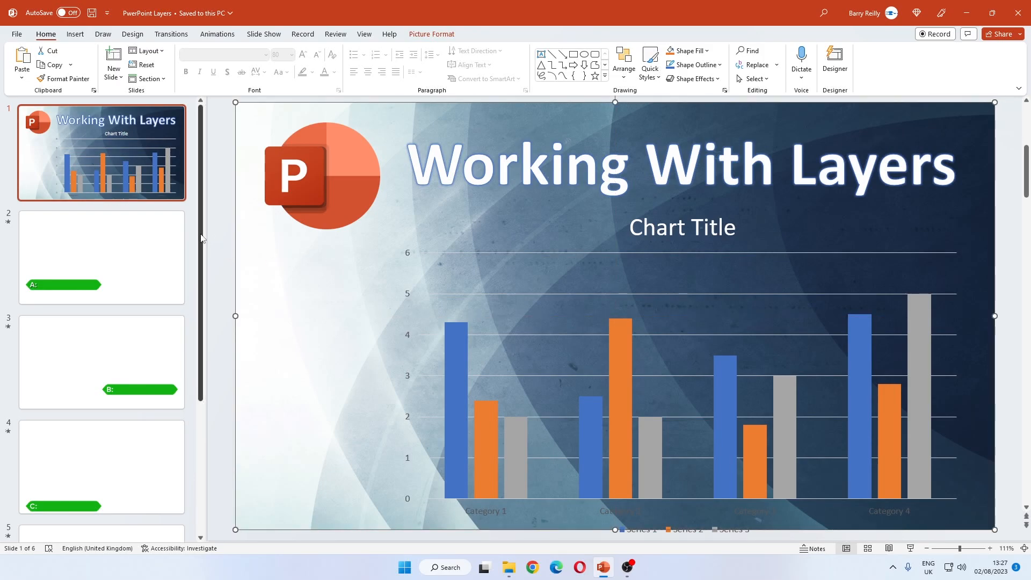
{"action": "scroll", "scroll_direction": "down", "scroll_amount": 3}
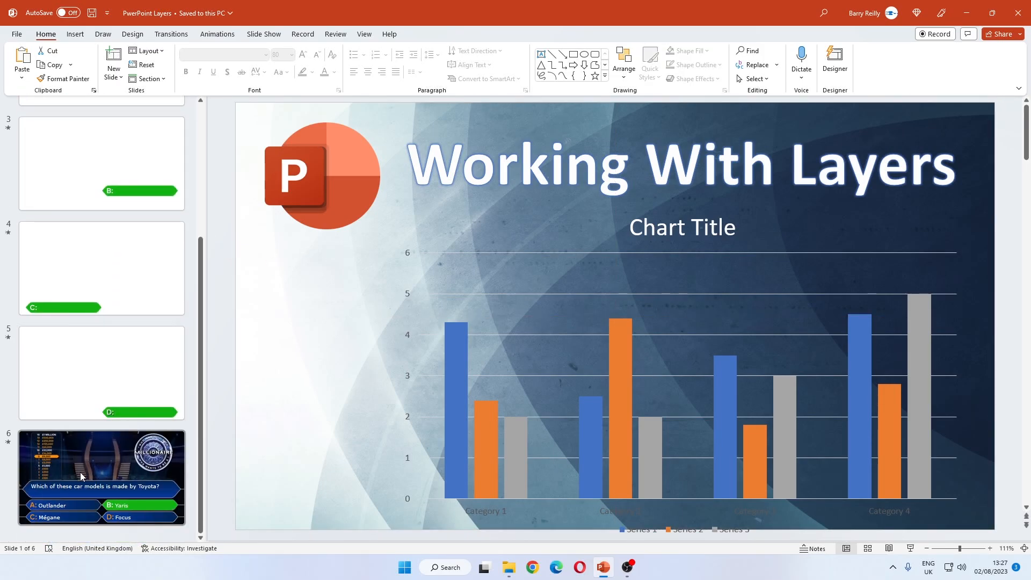
{"action": "left_click", "coordinate": [101, 477]}
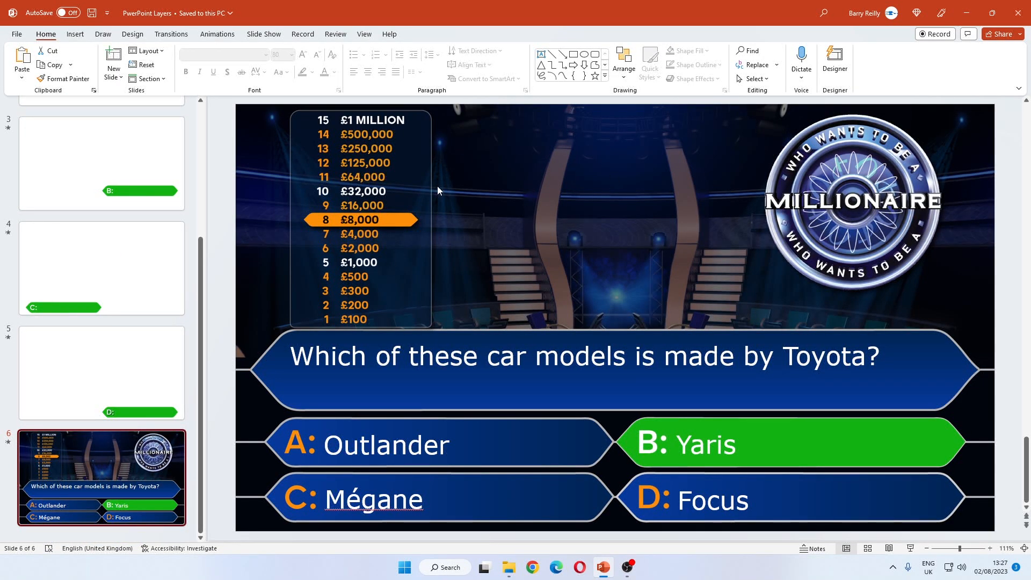
{"action": "mouse_move", "coordinate": [538, 228]}
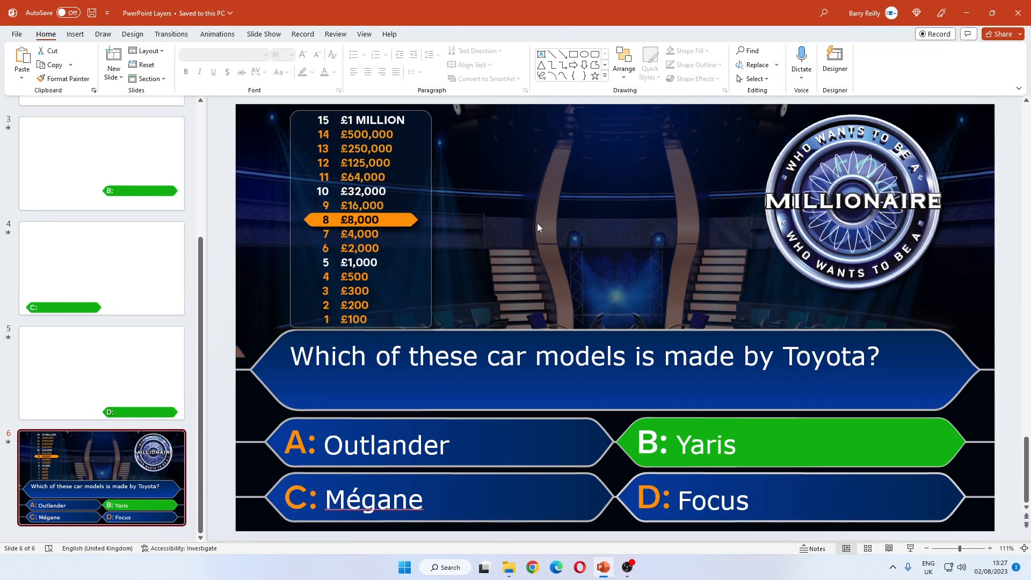
{"action": "mouse_move", "coordinate": [601, 204]}
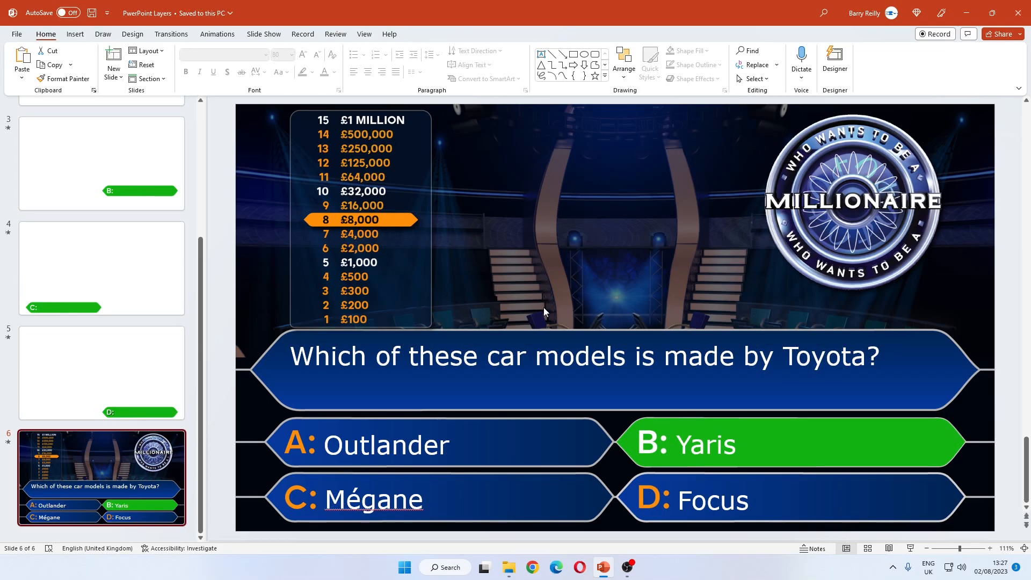
{"action": "mouse_move", "coordinate": [622, 59]}
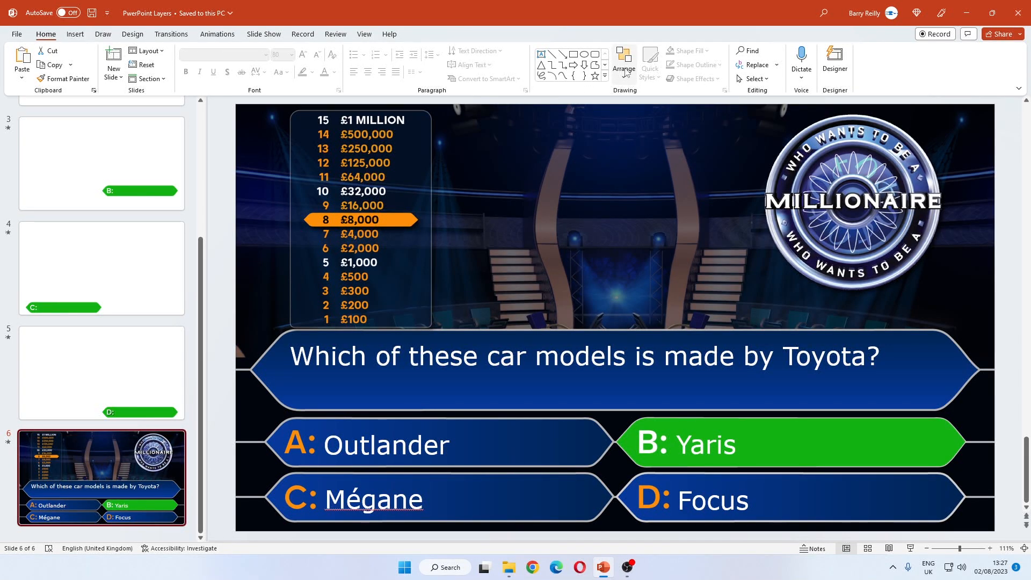
{"action": "left_click", "coordinate": [622, 62]}
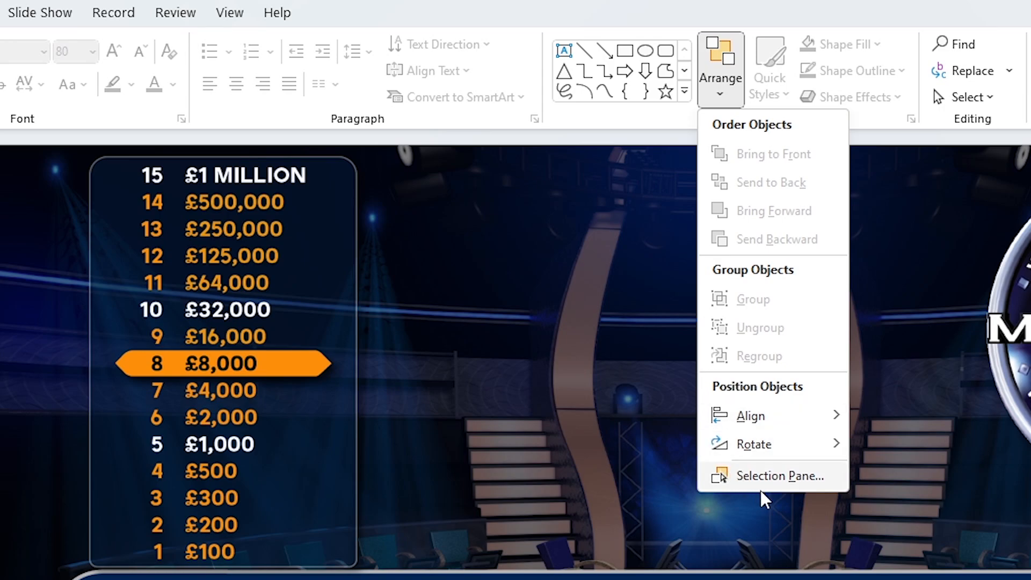
{"action": "mouse_move", "coordinate": [789, 497]}
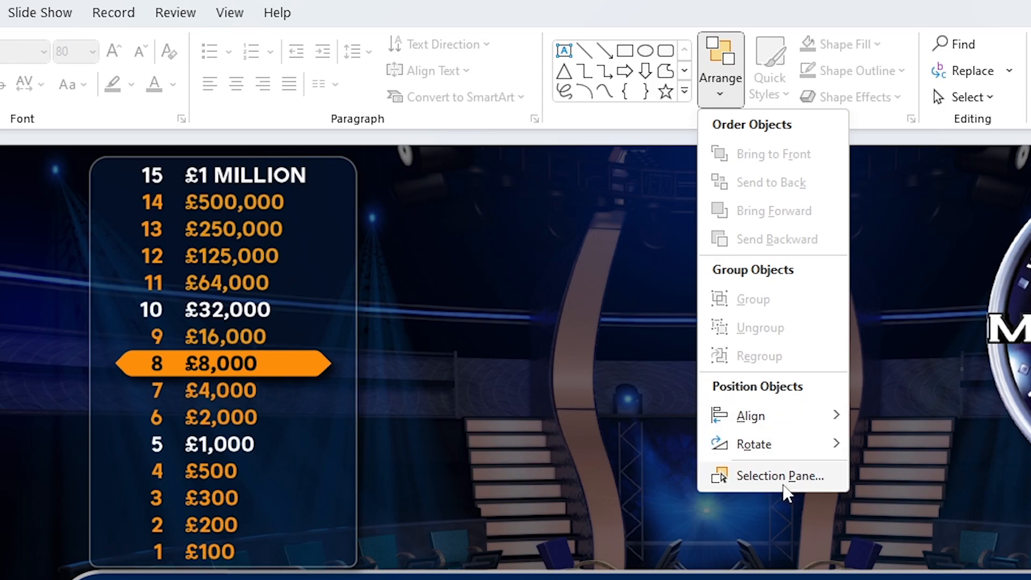
{"action": "left_click", "coordinate": [780, 475]}
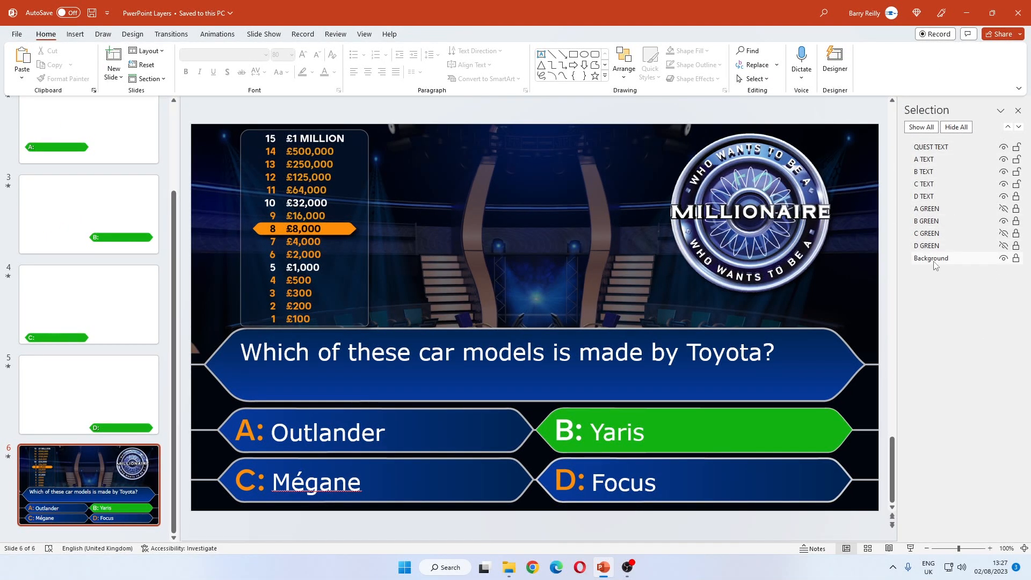
{"action": "left_click", "coordinate": [930, 258]}
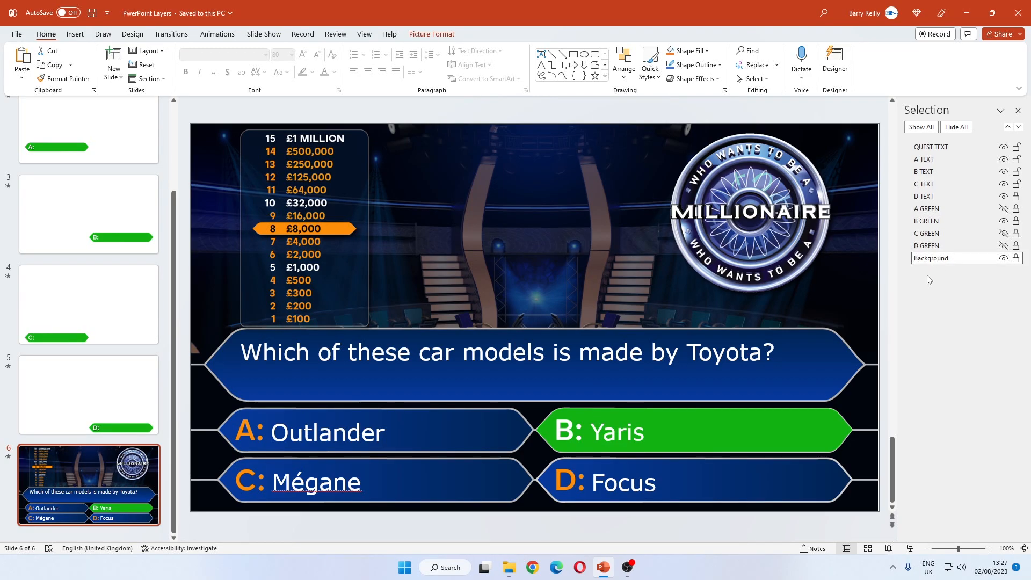
{"action": "scroll", "scroll_direction": "down", "scroll_amount": 3}
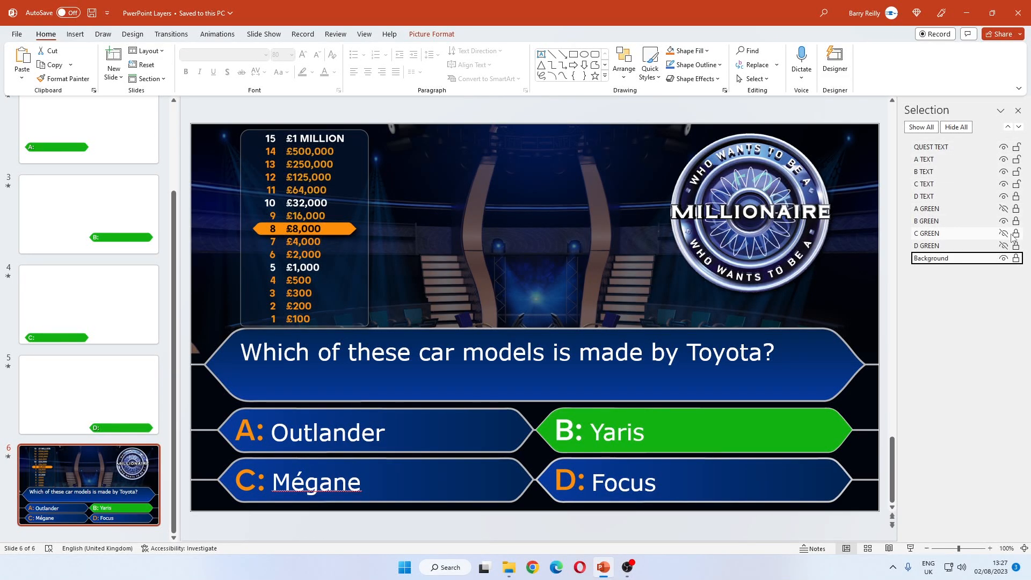
{"action": "left_click", "coordinate": [1003, 245]}
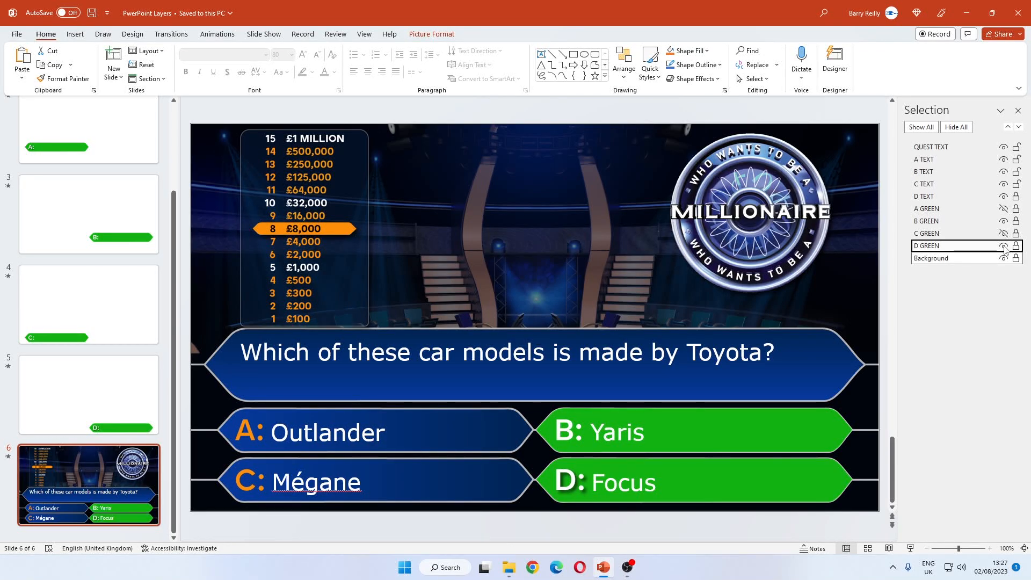
{"action": "left_click", "coordinate": [1005, 245]}
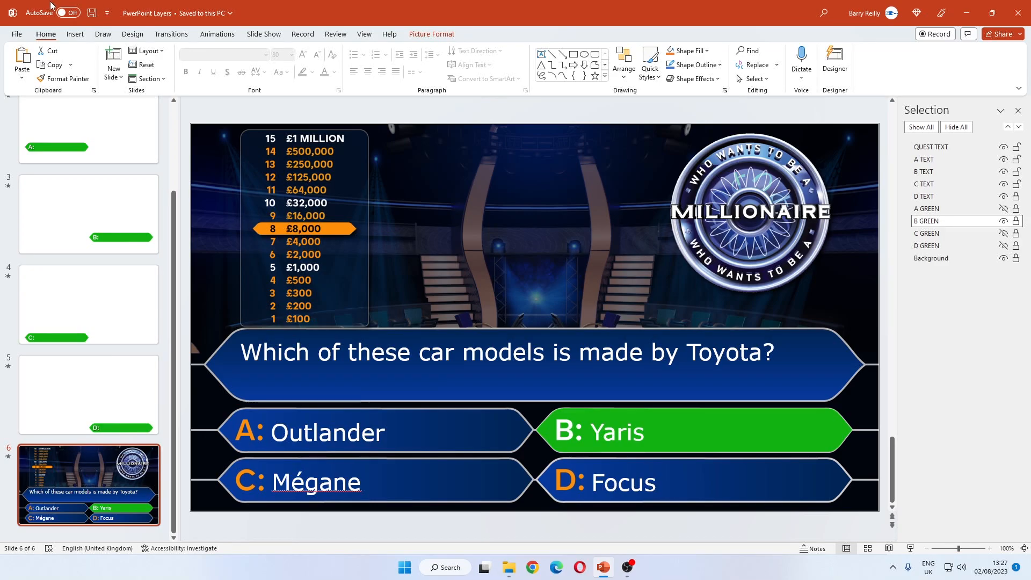
{"action": "left_click", "coordinate": [263, 33]}
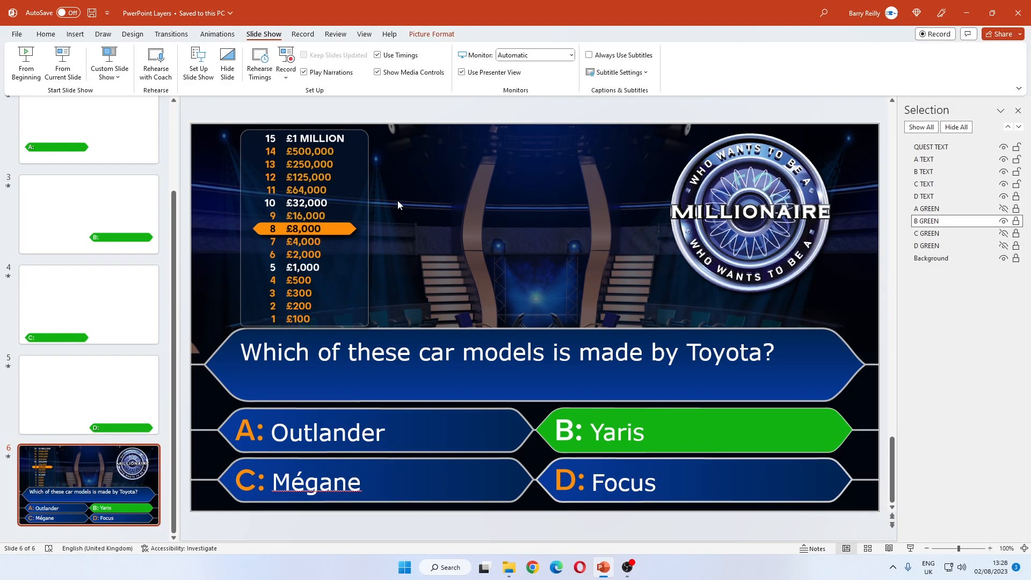
{"action": "mouse_move", "coordinate": [391, 121]}
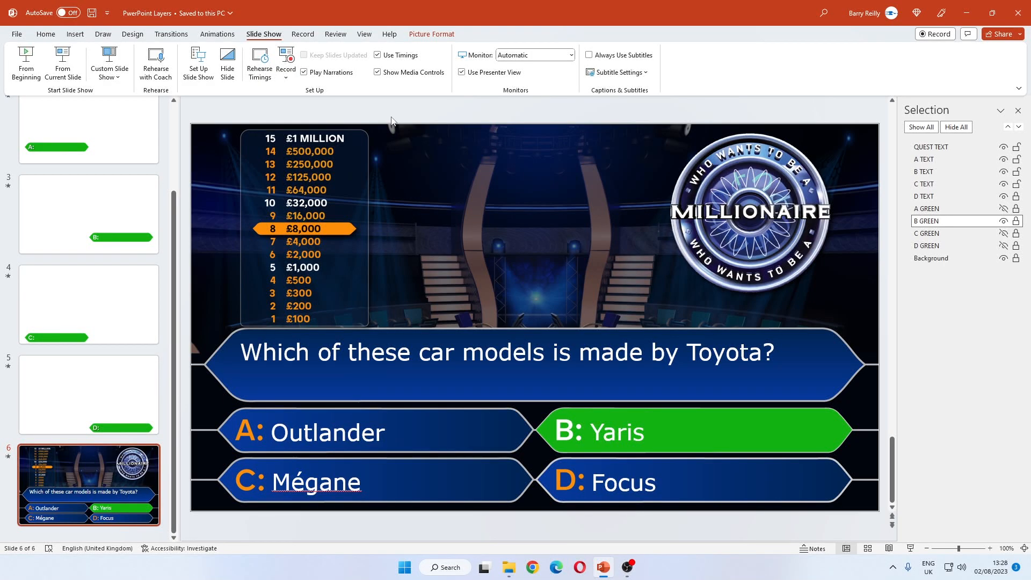
{"action": "left_click", "coordinate": [45, 33]}
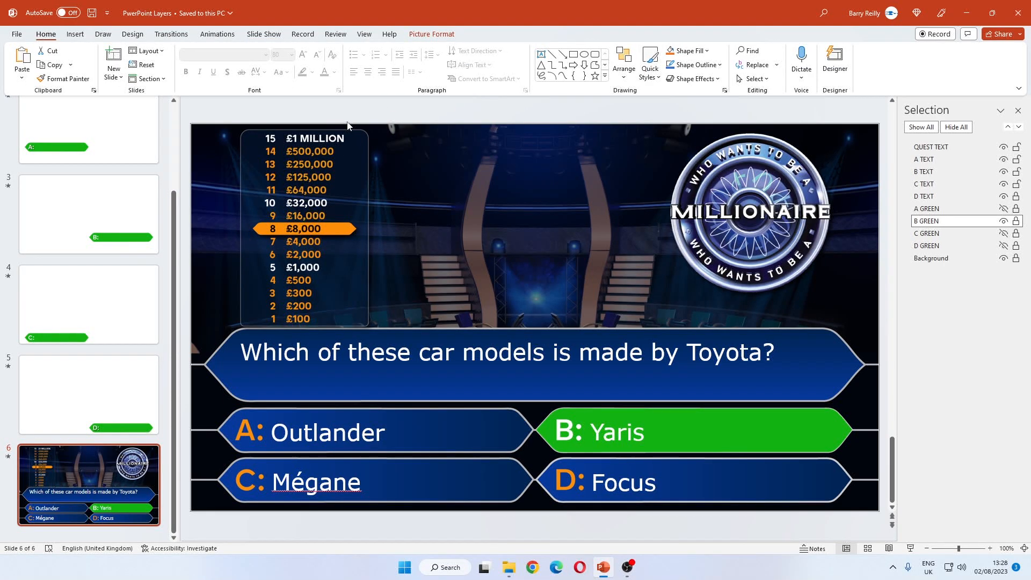